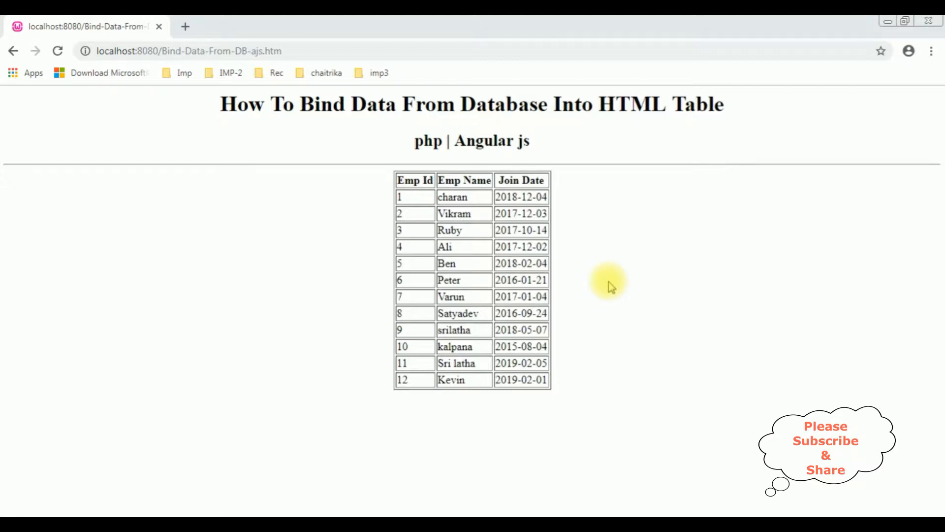
pyautogui.moveTo(584, 80)
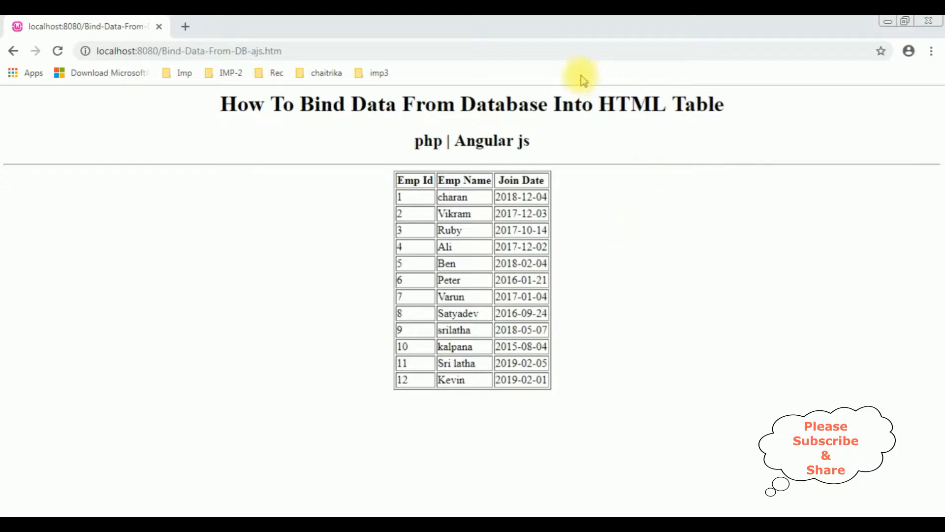
pyautogui.moveTo(640, 195)
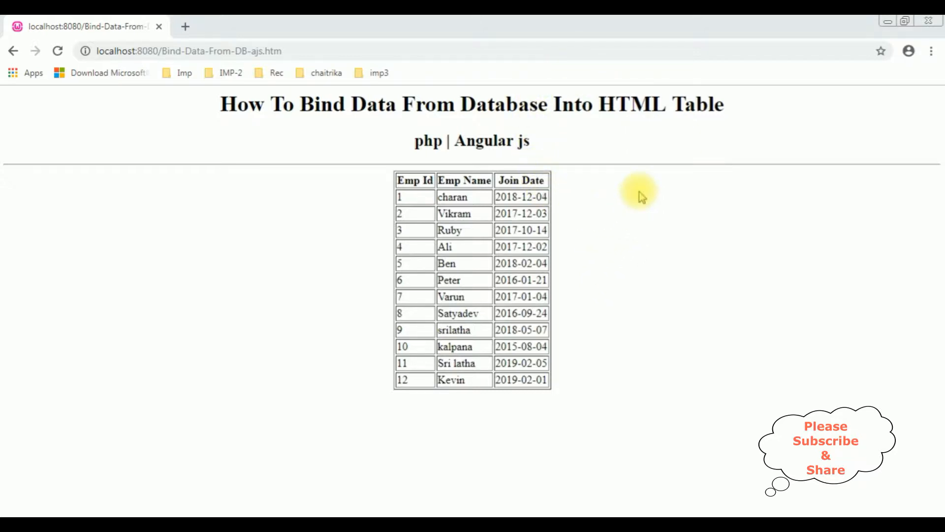
pyautogui.moveTo(429, 250)
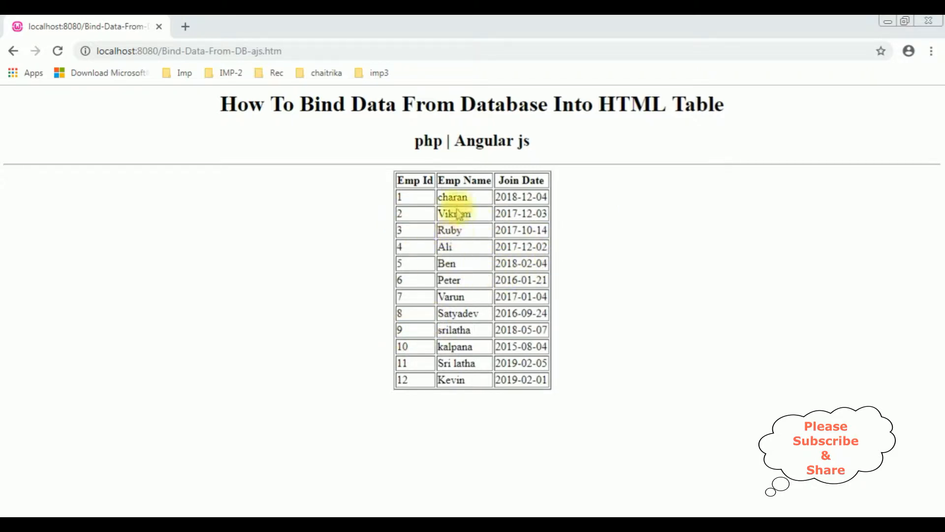
pyautogui.moveTo(599, 350)
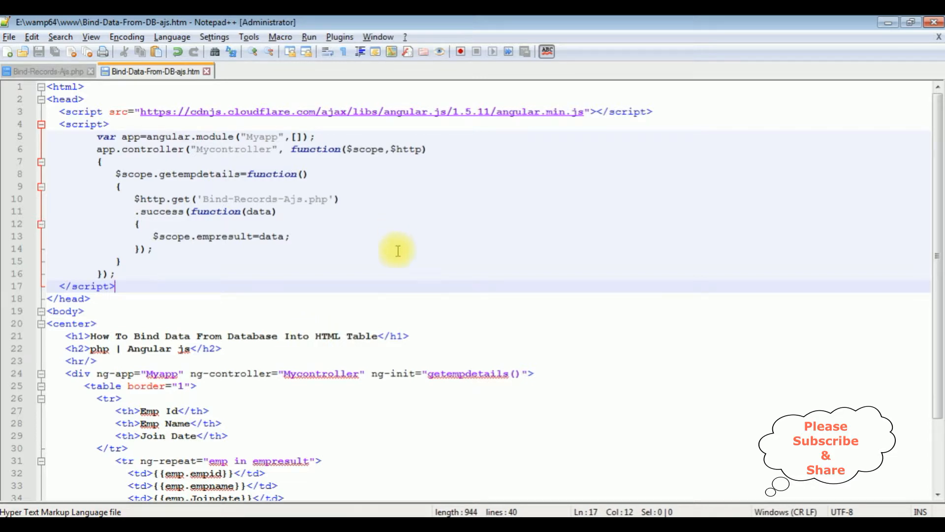
# Step: Scroll through Bind-Data-From-DB-ajs.htm to locate the closing script tag in the head
pyautogui.scroll(-3)
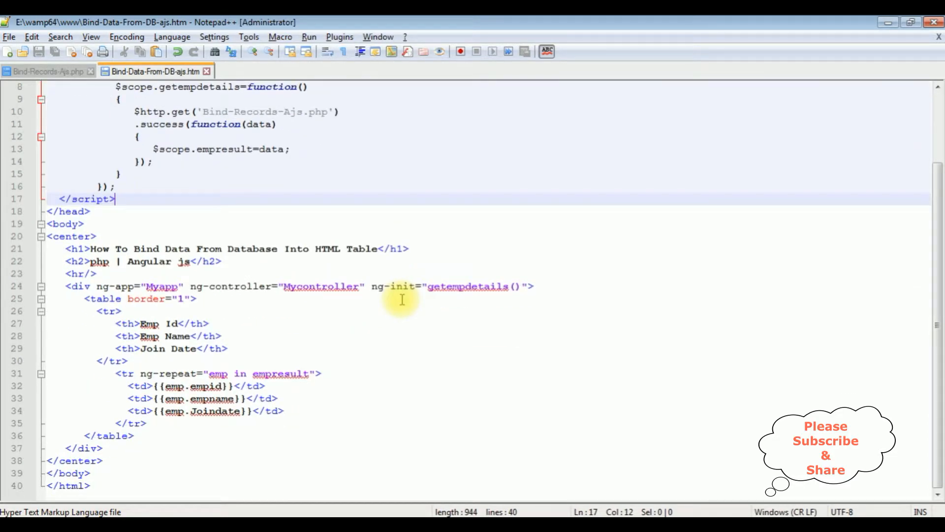
pyautogui.moveTo(114, 431)
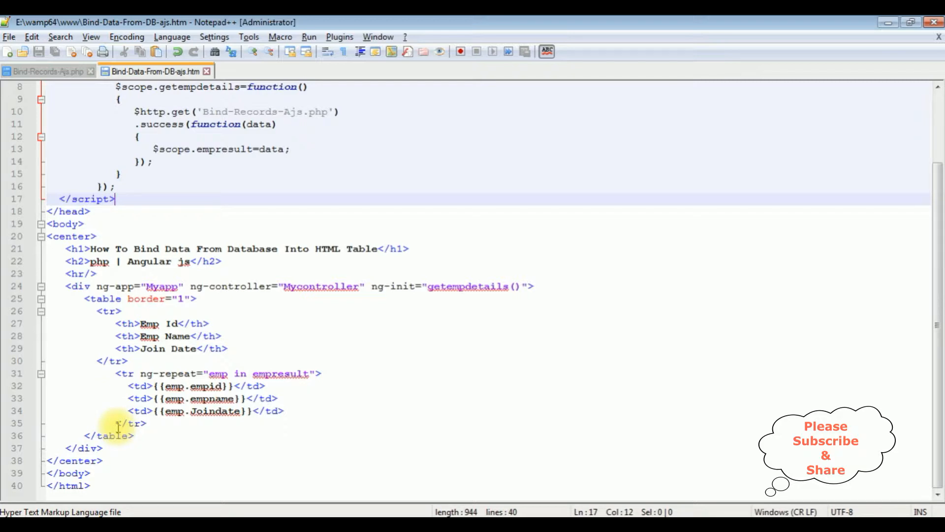
pyautogui.scroll(3)
pyautogui.write('<')
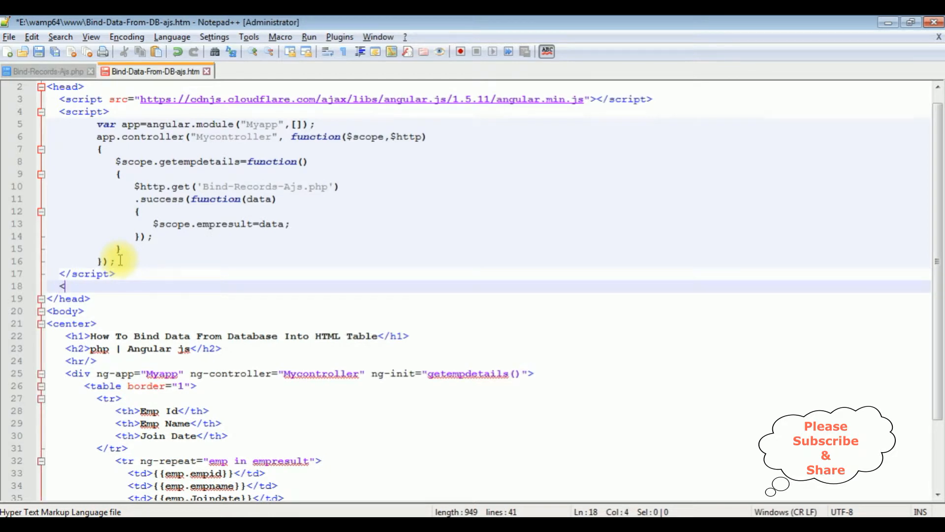
# Step: Add an empty <style></style> block right after the script
pyautogui.write('style>')
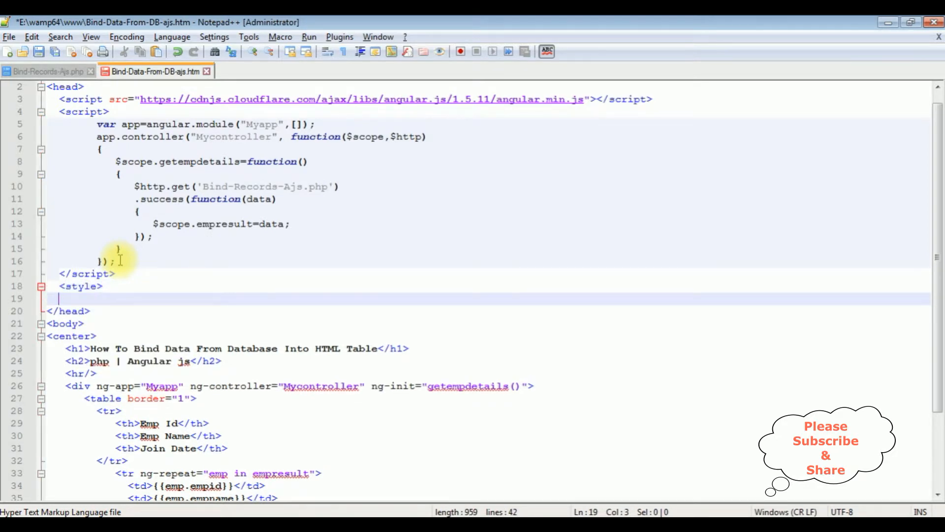
pyautogui.write('</style>')
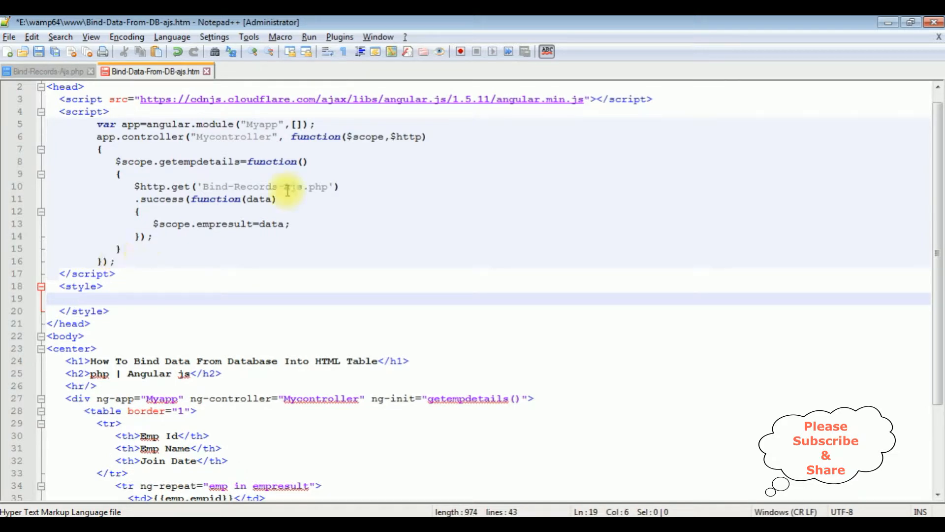
pyautogui.moveTo(355, 257)
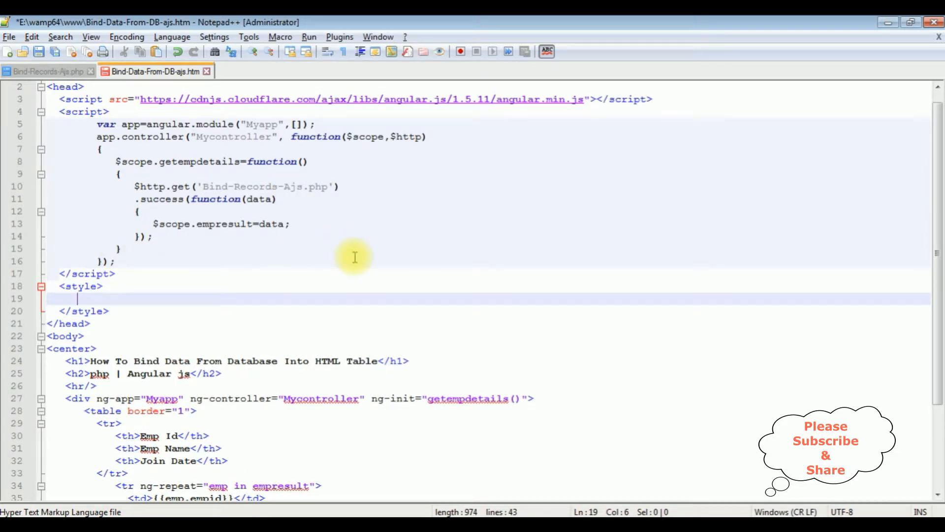
pyautogui.moveTo(332, 252)
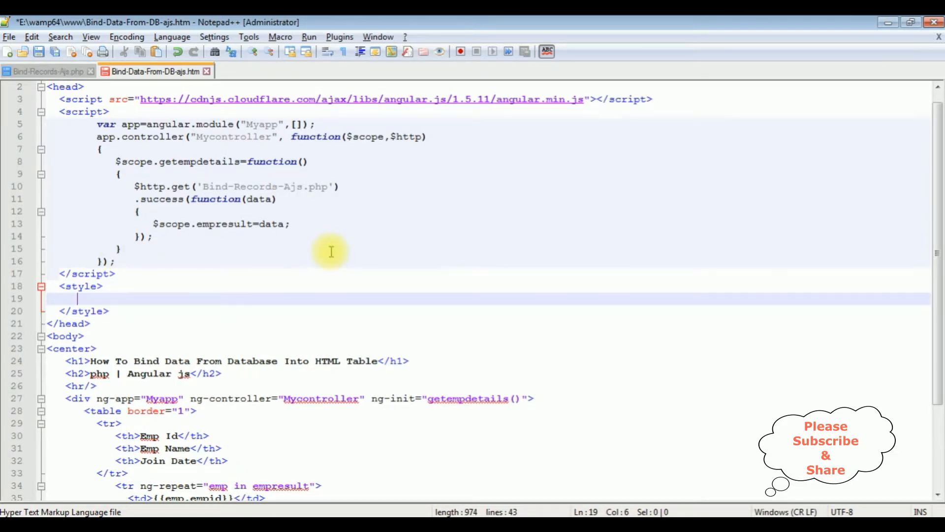
# Step: Write the rule tr:nth-of-type(odd) { background-color:cyan; } inside the style block
pyautogui.write('tr:')
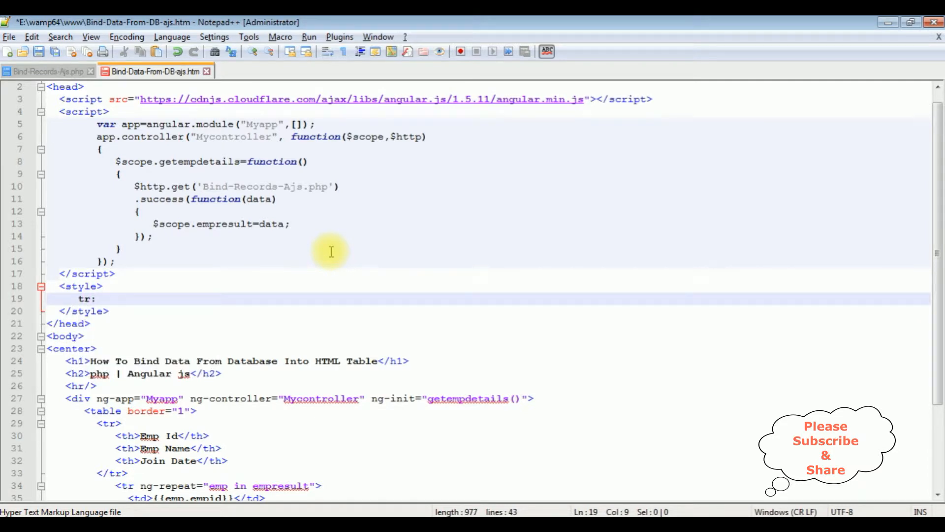
pyautogui.write('nth')
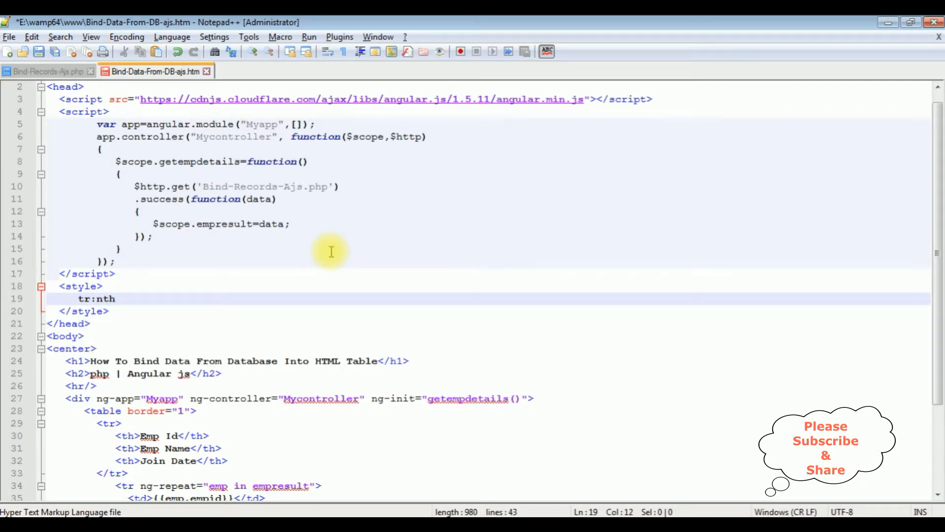
pyautogui.write('-of-')
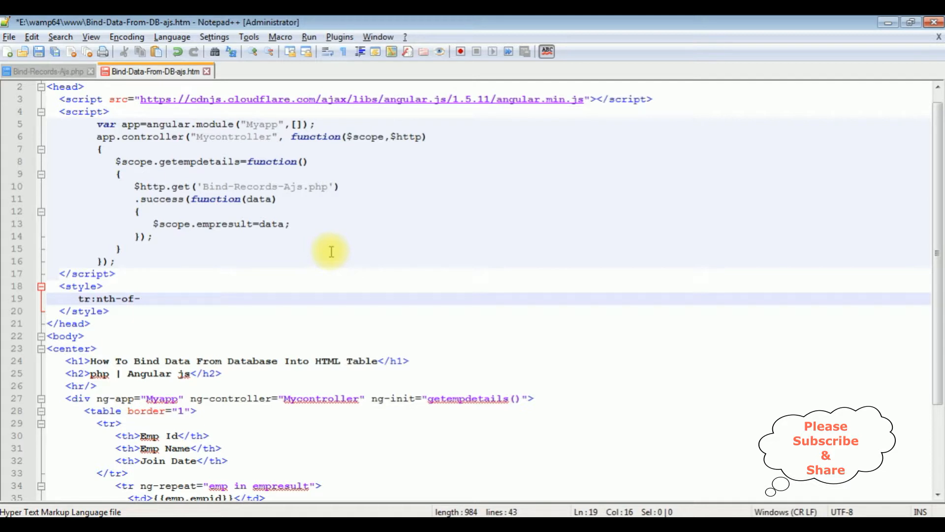
pyautogui.write('type(')
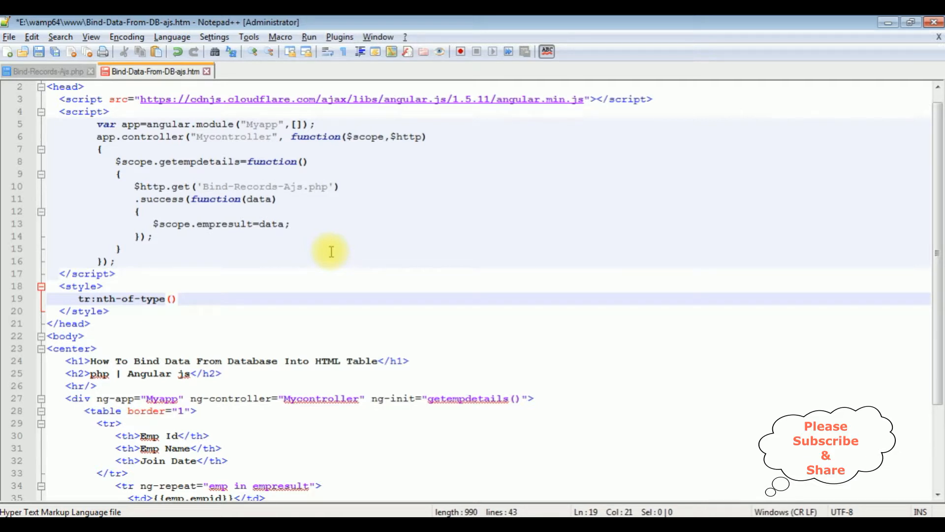
pyautogui.write('odd')
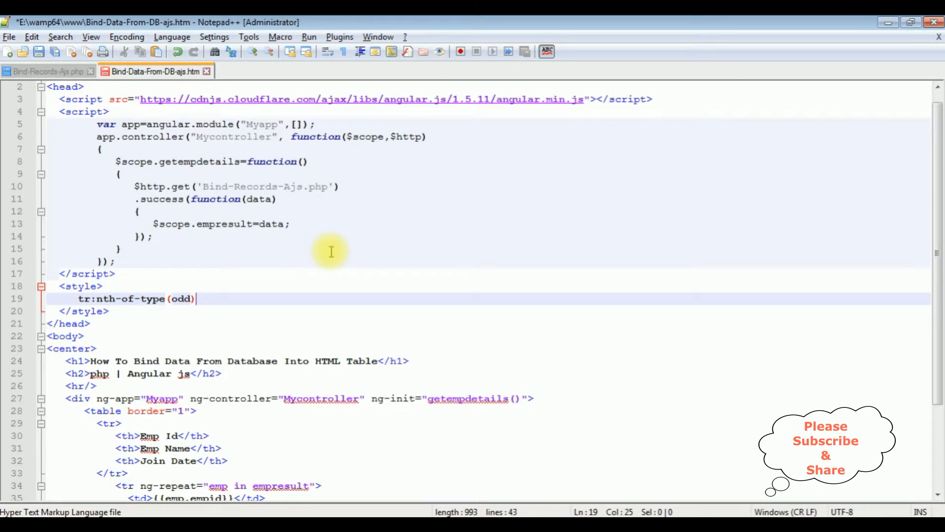
pyautogui.write('{')
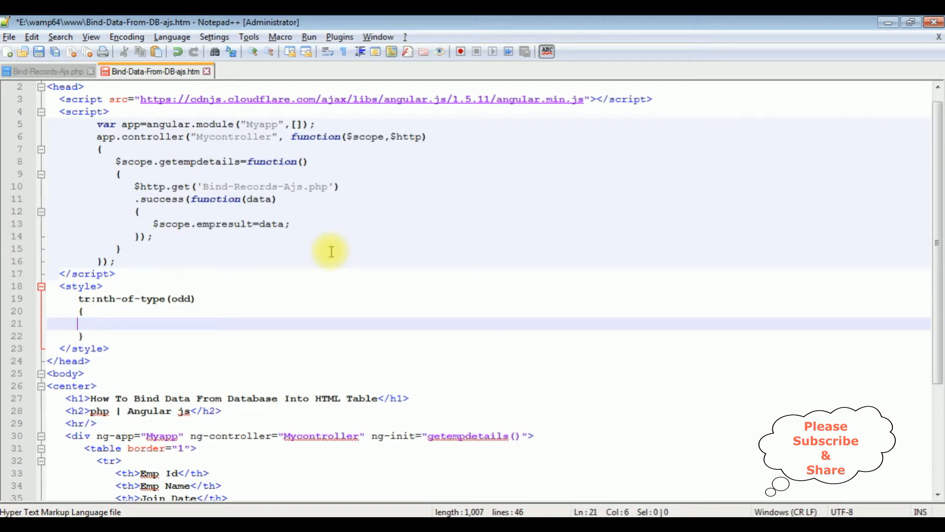
pyautogui.write('background-color:')
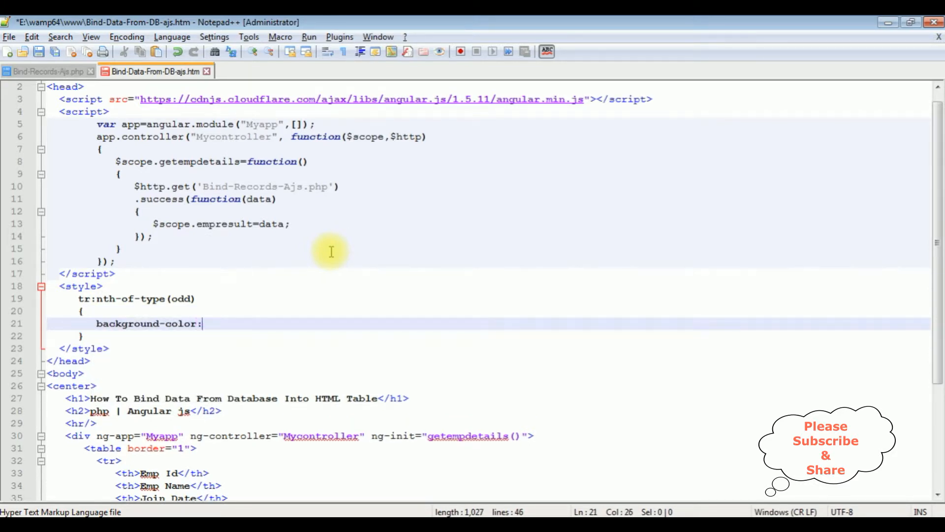
pyautogui.write('cyan')
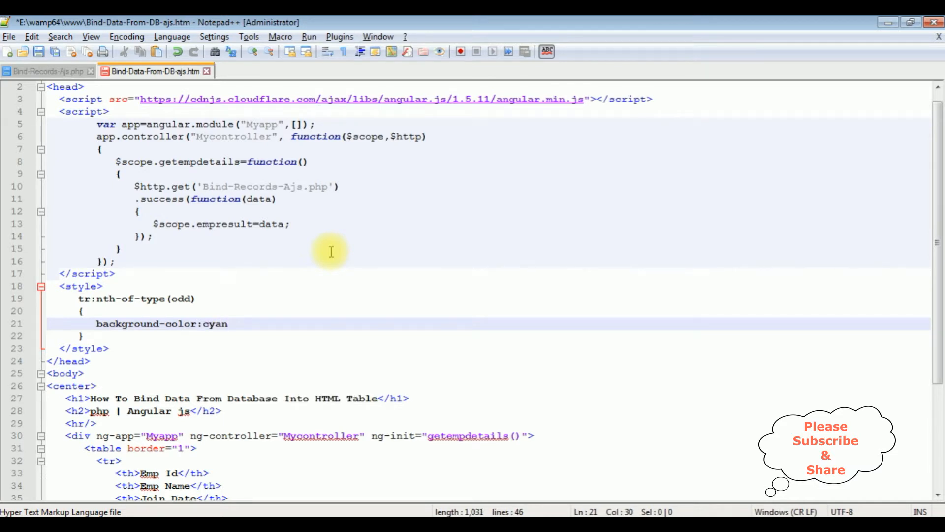
pyautogui.write(';')
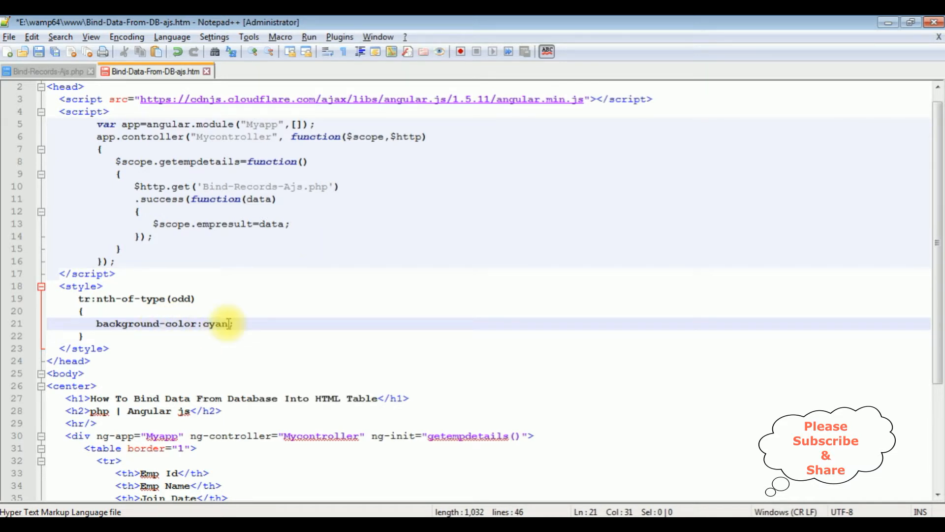
pyautogui.scroll(-3)
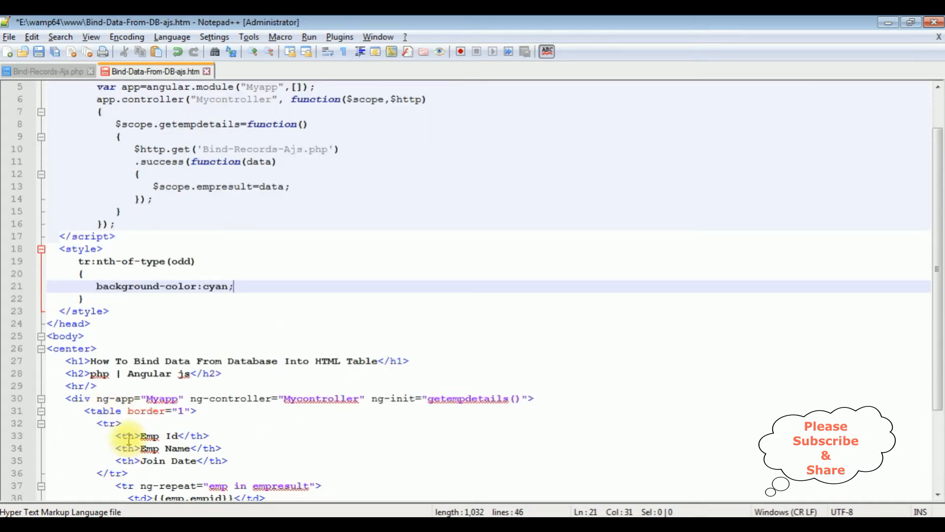
# Step: Save the file, reload the page in Chrome to see cyan-striped rows, then return to the source
pyautogui.click(38, 50)
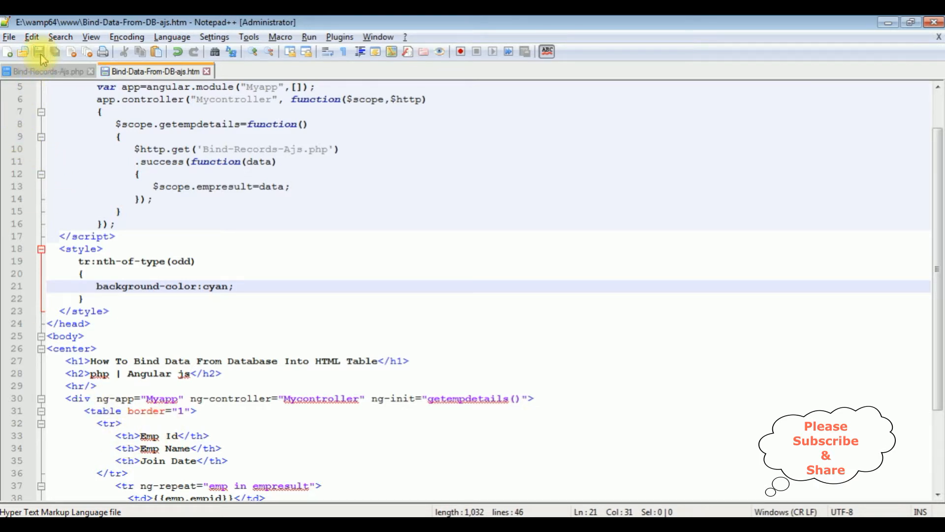
pyautogui.moveTo(192, 346)
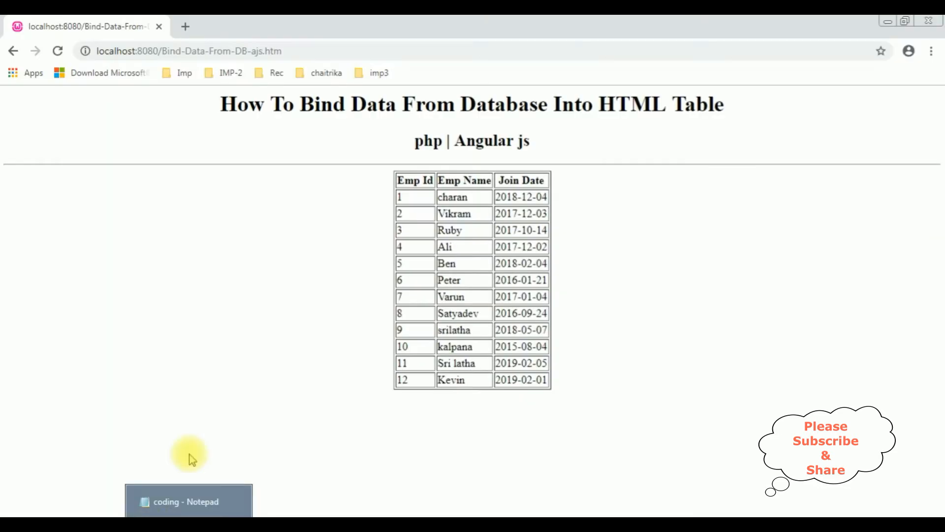
pyautogui.click(57, 50)
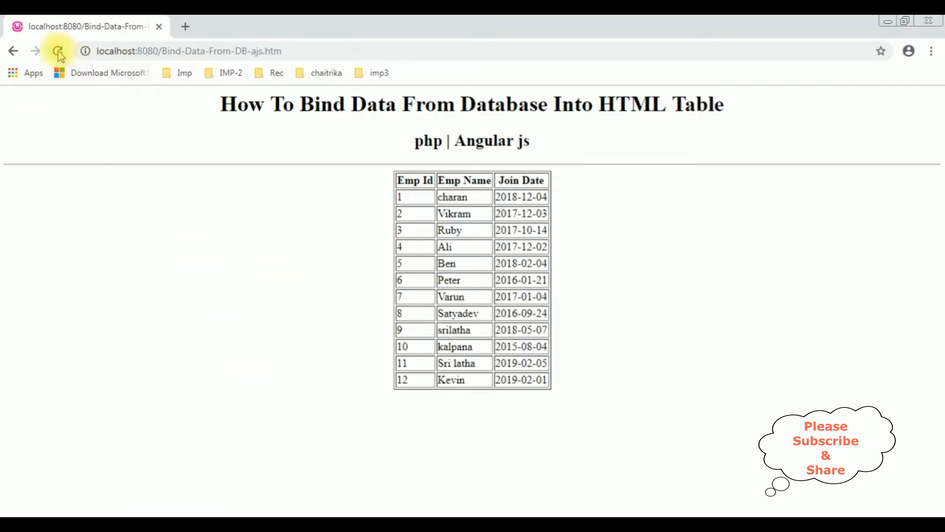
pyautogui.click(59, 50)
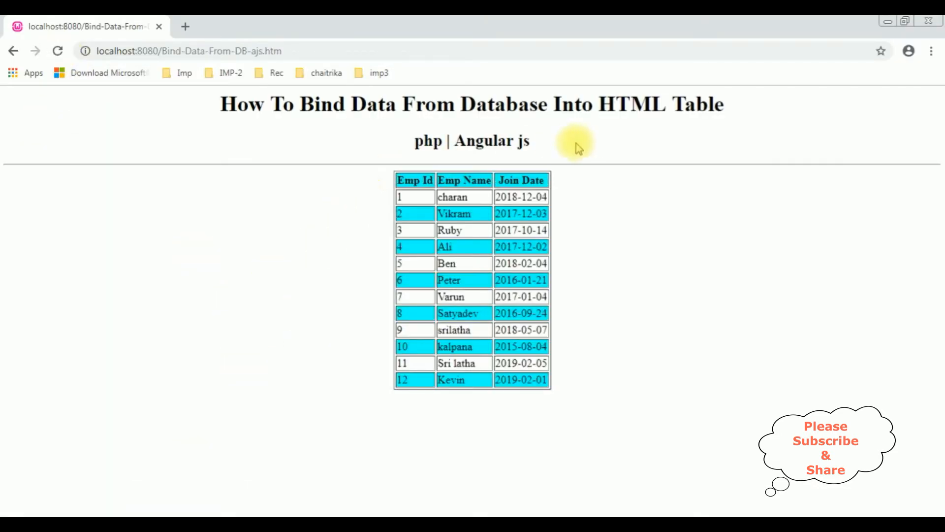
pyautogui.moveTo(576, 349)
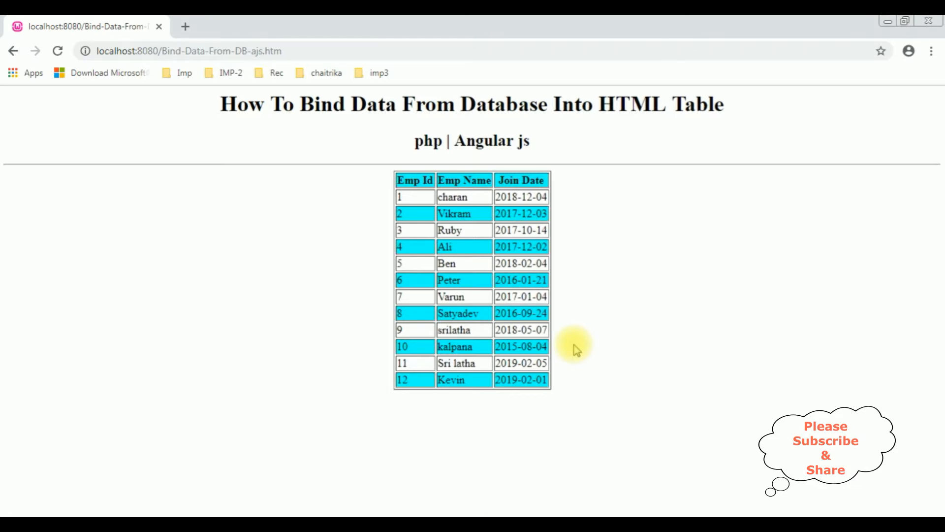
pyautogui.moveTo(408, 259)
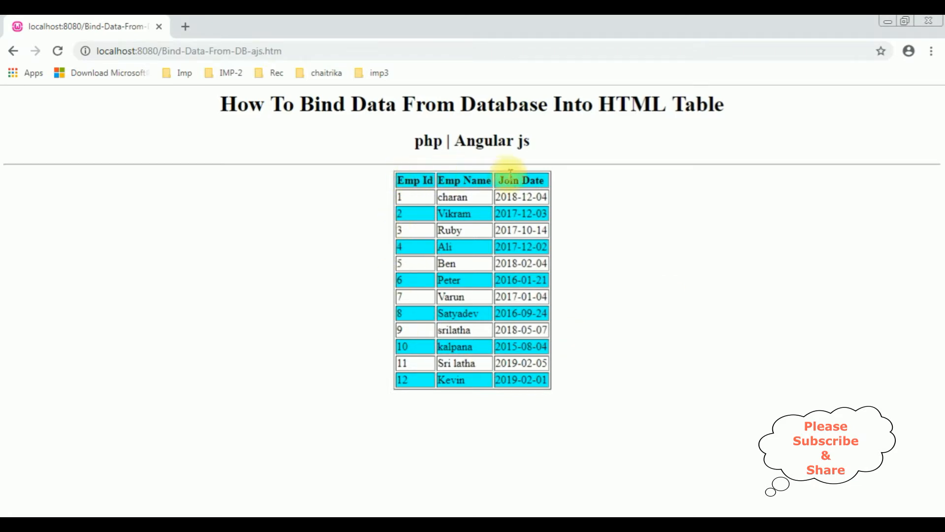
pyautogui.moveTo(557, 175)
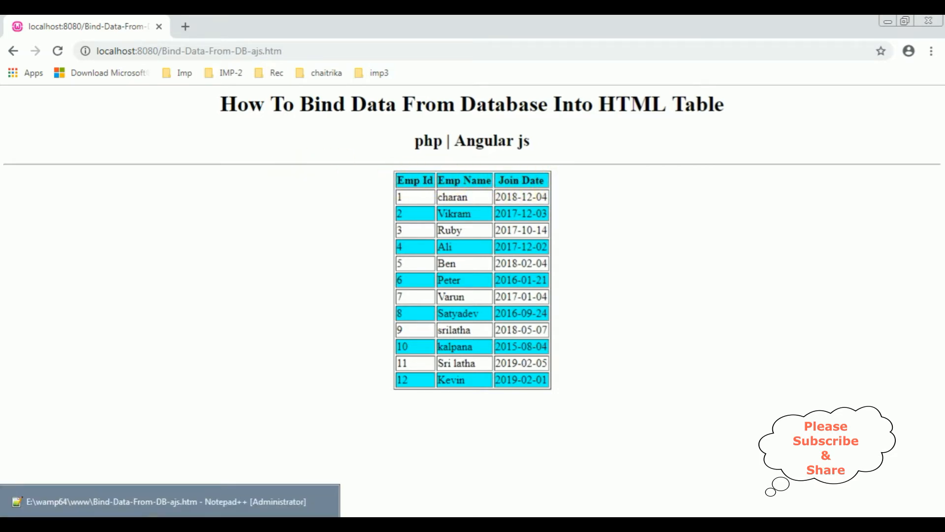
pyautogui.click(156, 501)
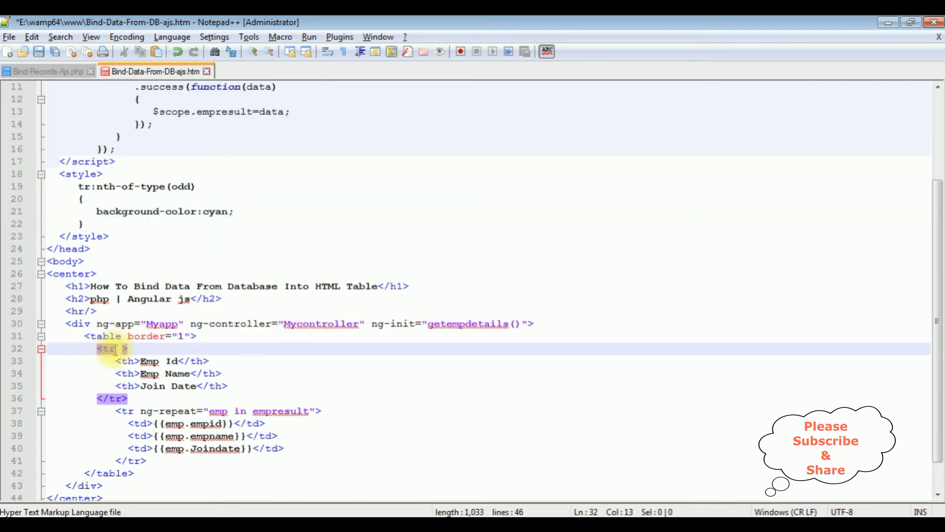
# Step: Add style="background-color:yellow;" to the header row's opening <tr> tag
pyautogui.write('style="')
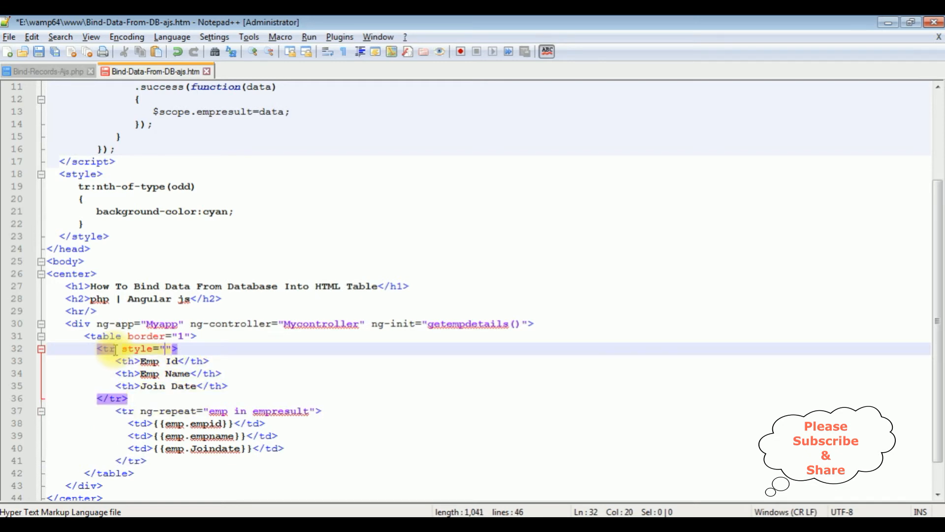
pyautogui.write('background-color:yellow')
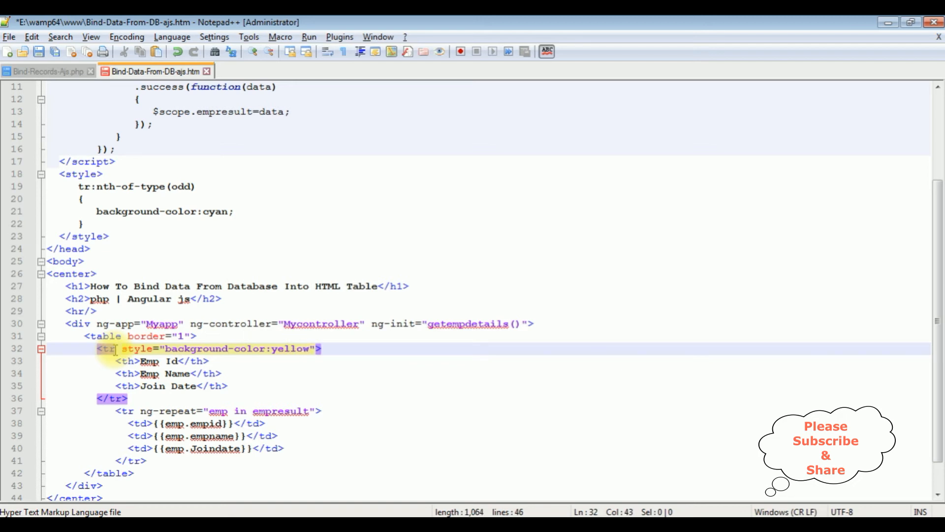
pyautogui.write(';')
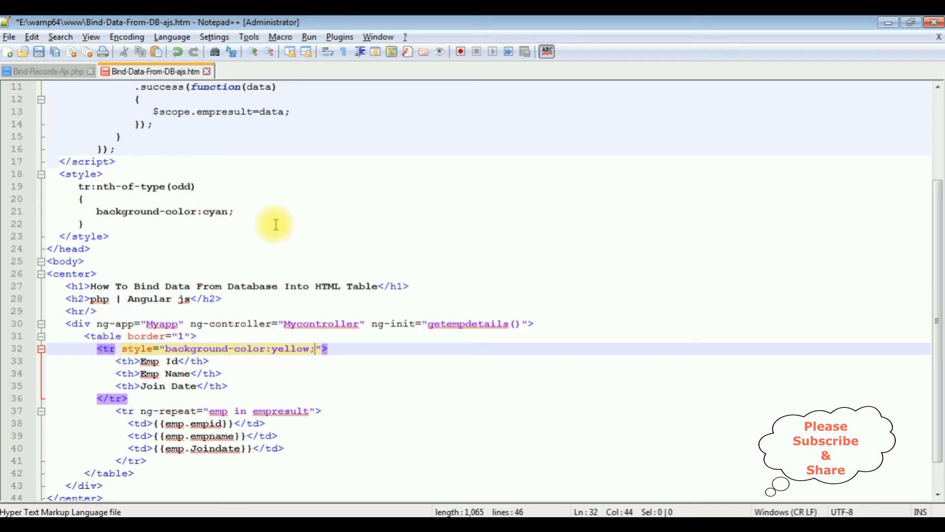